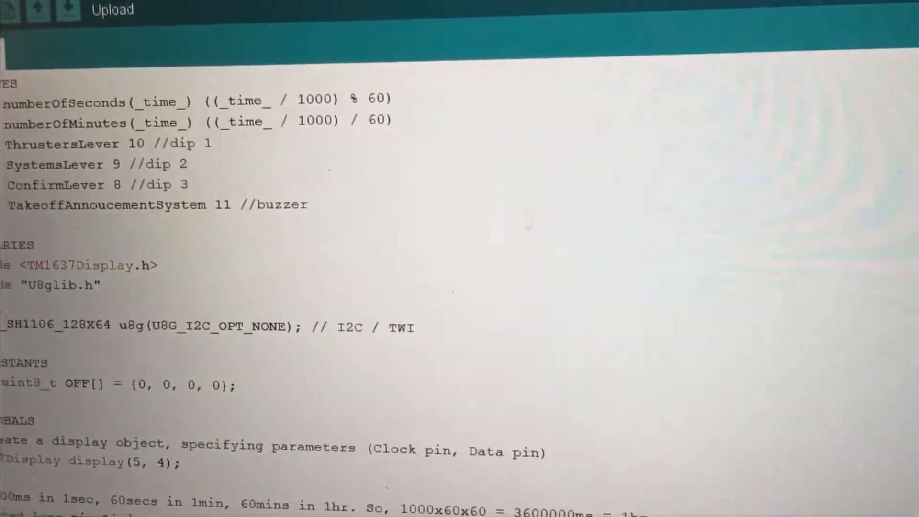
{"action": "scroll", "scroll_direction": "down", "scroll_amount": 3}
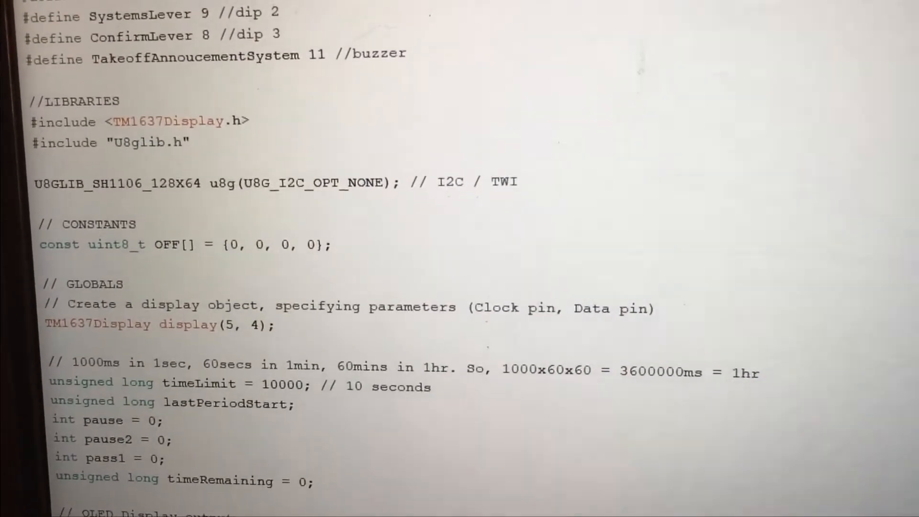
{"action": "scroll", "scroll_direction": "down", "scroll_amount": 3}
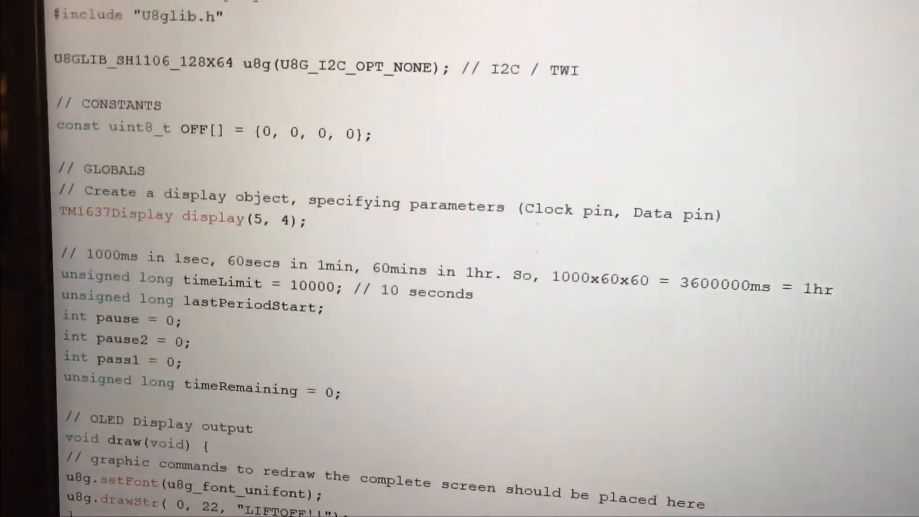
{"action": "scroll", "scroll_direction": "up", "scroll_amount": 3}
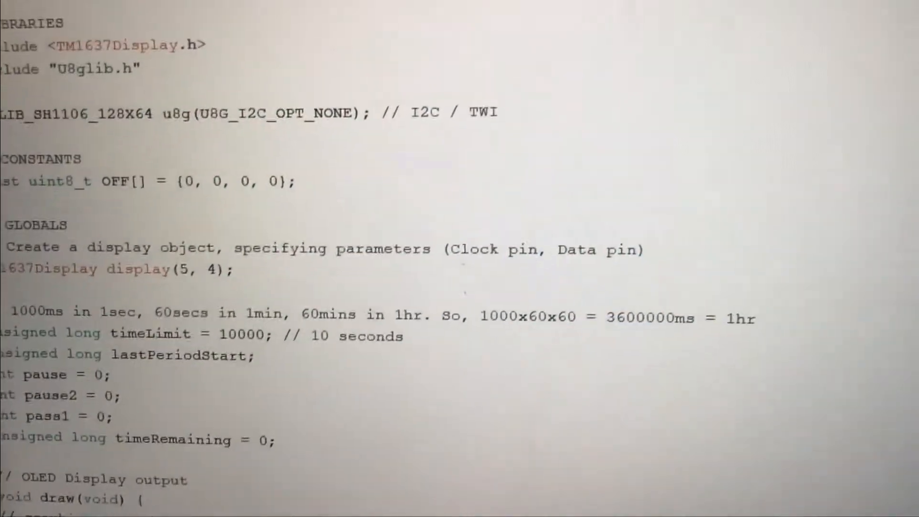
{"action": "scroll", "scroll_direction": "down", "scroll_amount": 3}
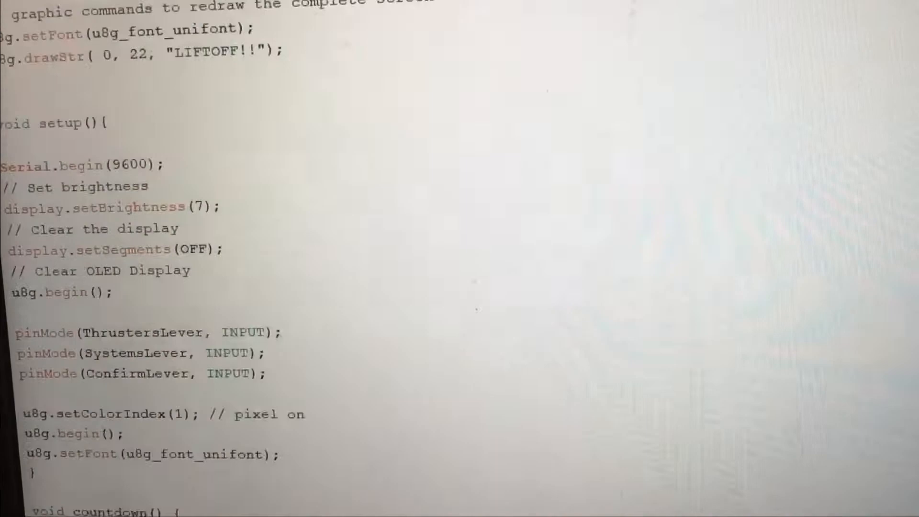
{"action": "scroll", "scroll_direction": "down", "scroll_amount": 3}
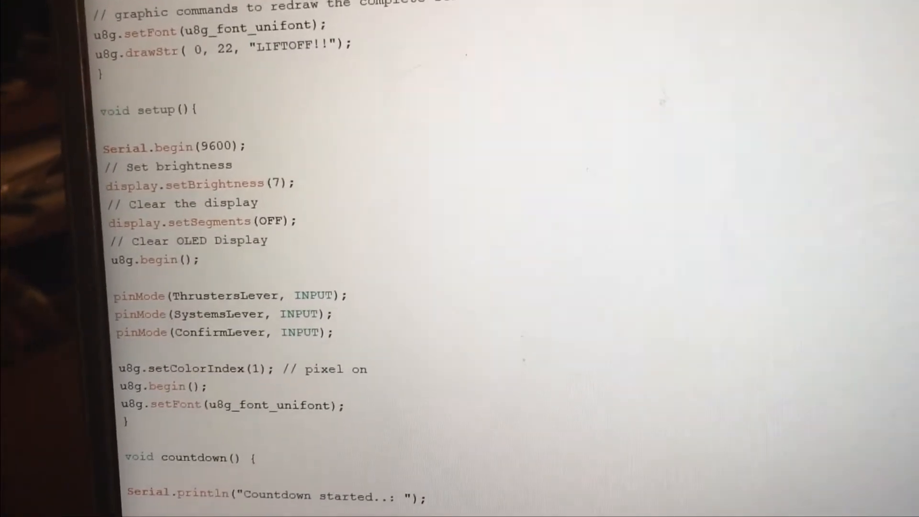
{"action": "scroll", "scroll_direction": "down", "scroll_amount": 3}
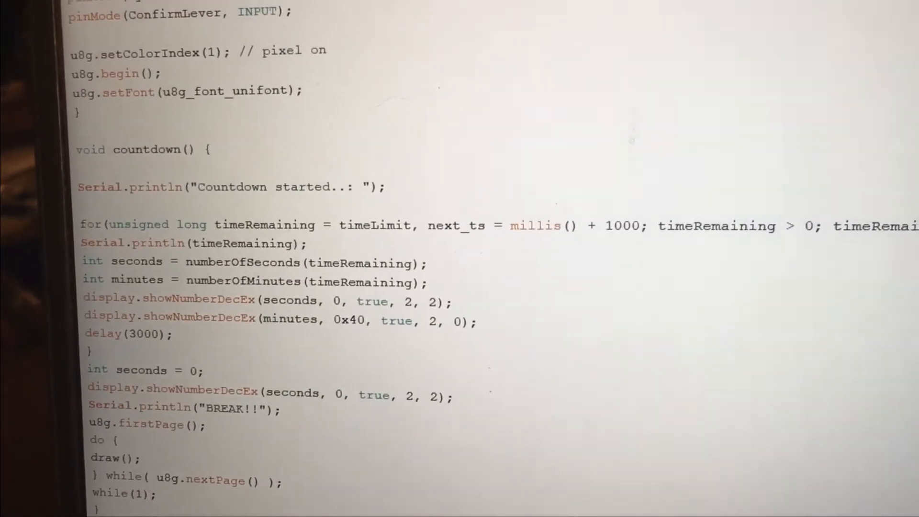
{"action": "scroll", "scroll_direction": "down", "scroll_amount": 3}
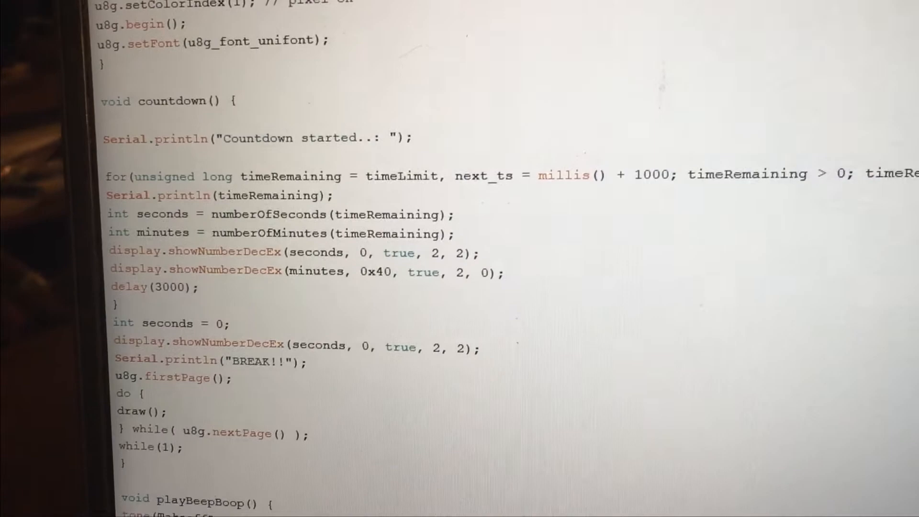
{"action": "scroll", "scroll_direction": "down", "scroll_amount": 3}
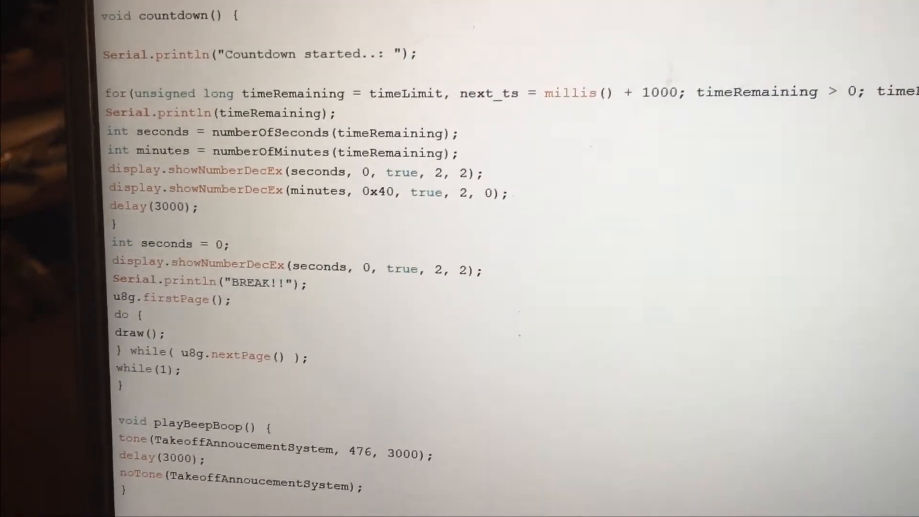
{"action": "scroll", "scroll_direction": "up", "scroll_amount": 3}
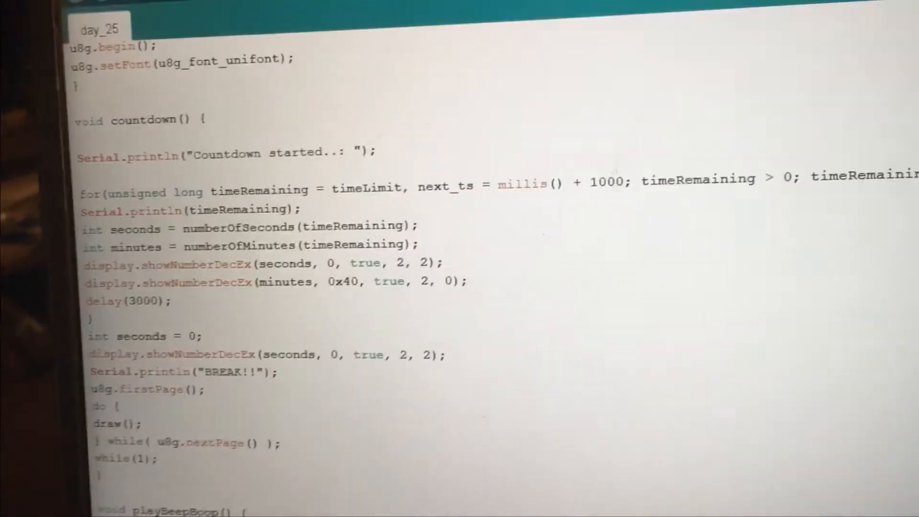
{"action": "scroll", "scroll_direction": "down", "scroll_amount": 3}
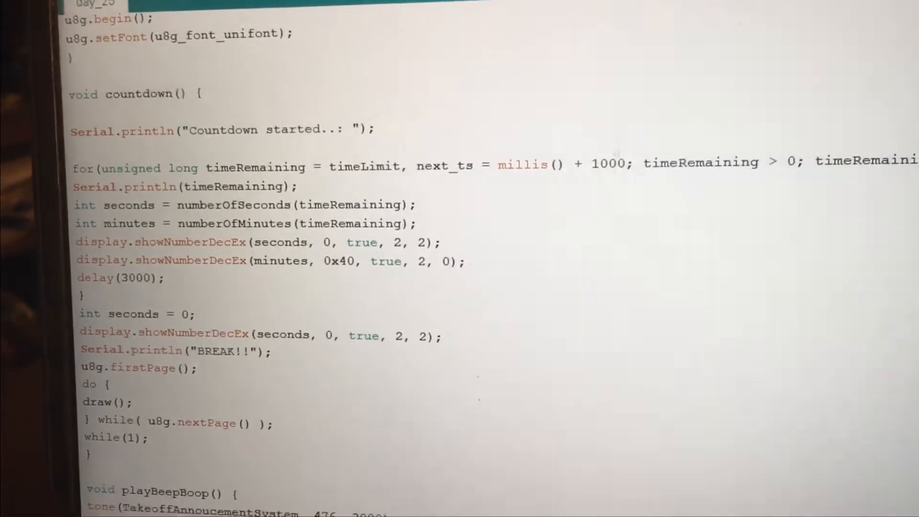
{"action": "scroll", "scroll_direction": "down", "scroll_amount": 3}
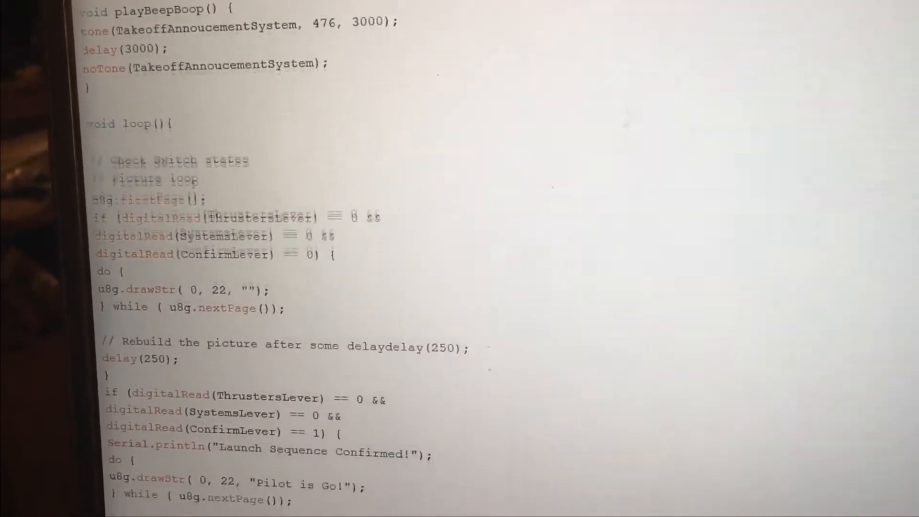
{"action": "scroll", "scroll_direction": "down", "scroll_amount": 3}
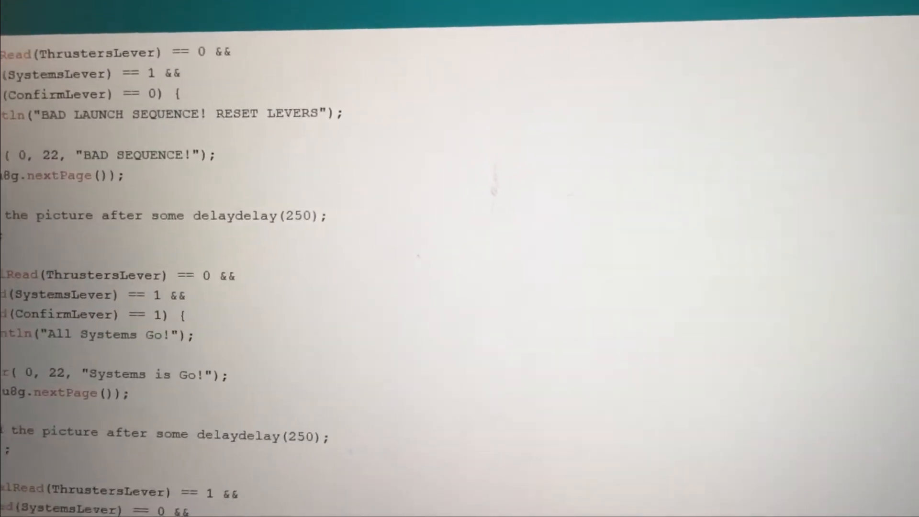
{"action": "scroll", "scroll_direction": "down", "scroll_amount": 3}
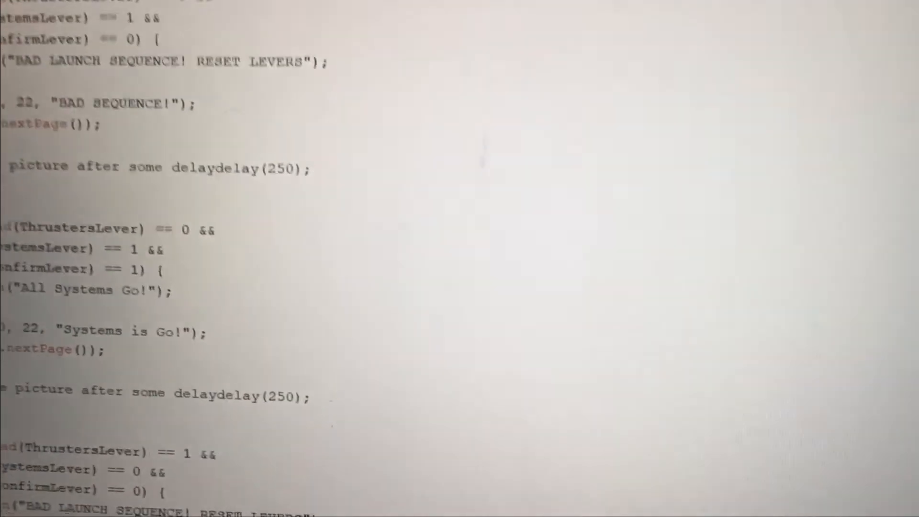